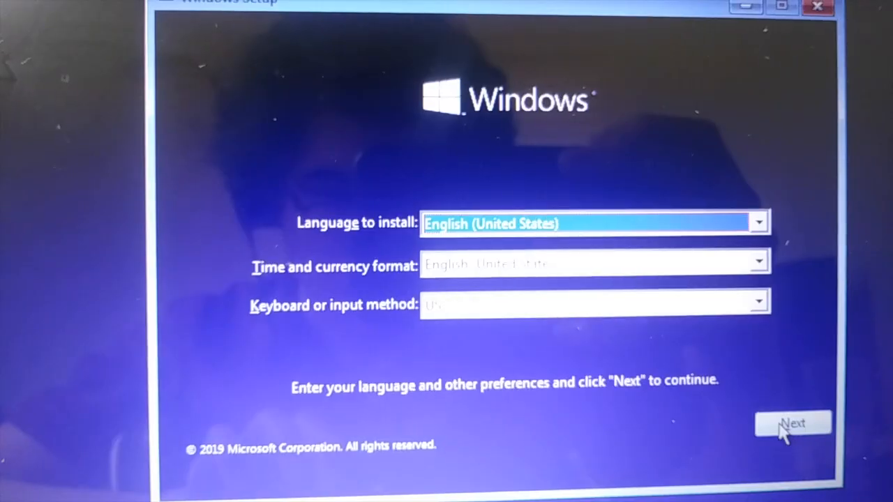
Keep English (United States) as install language and start the installation with Install now.
left_click(792, 422)
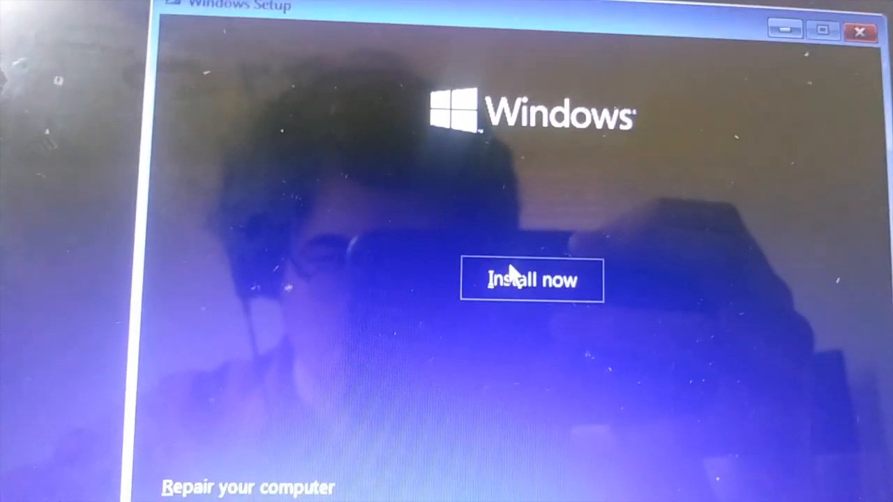
left_click(531, 279)
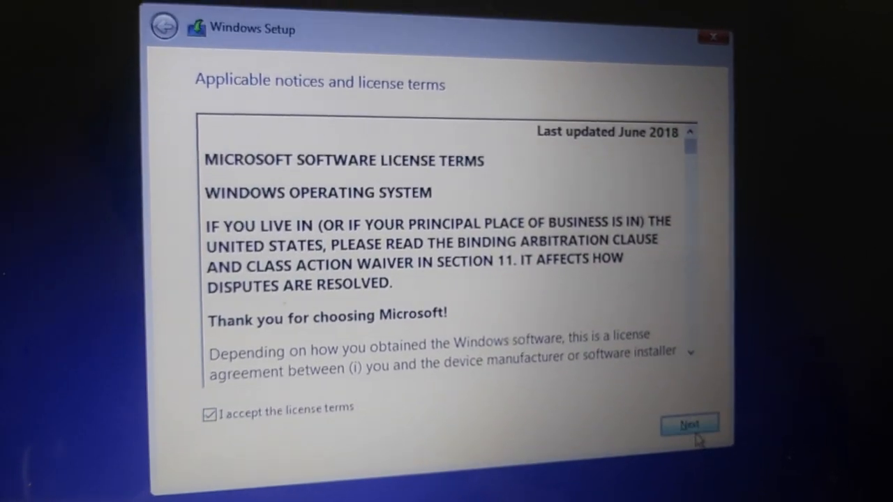
Accept the license terms, confirm United States region and US keyboard, and skip the second layout.
left_click(689, 425)
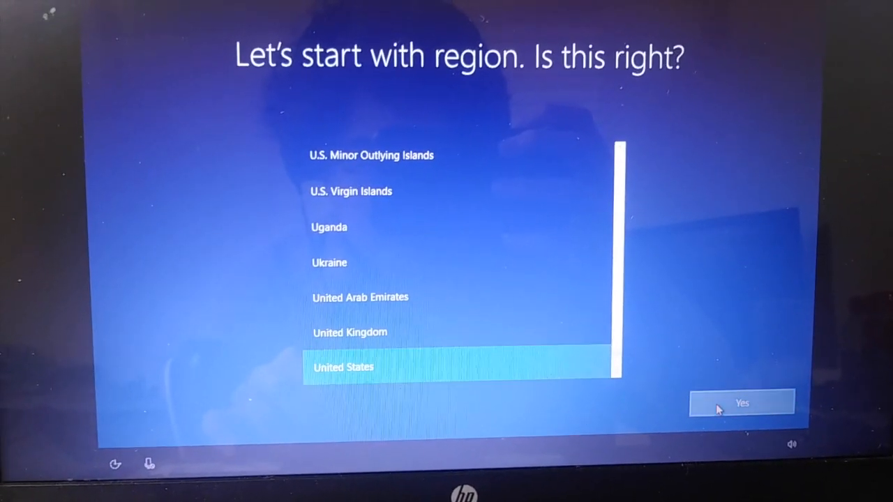
left_click(742, 402)
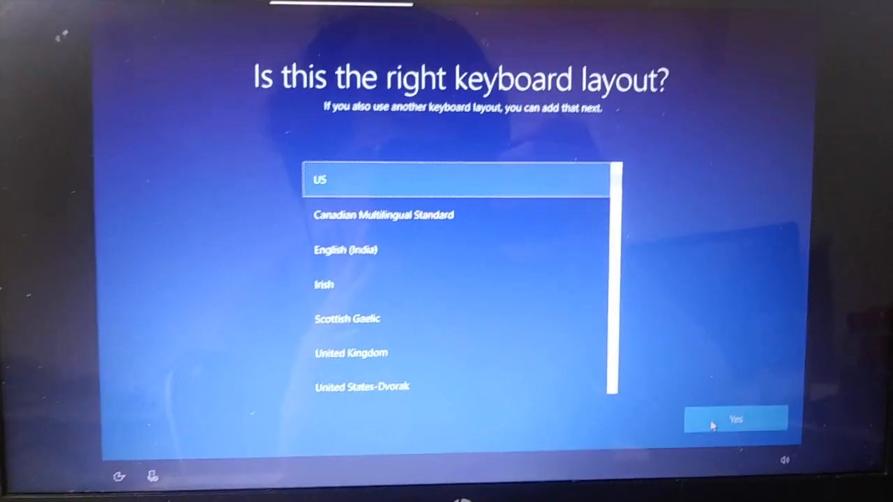
left_click(734, 418)
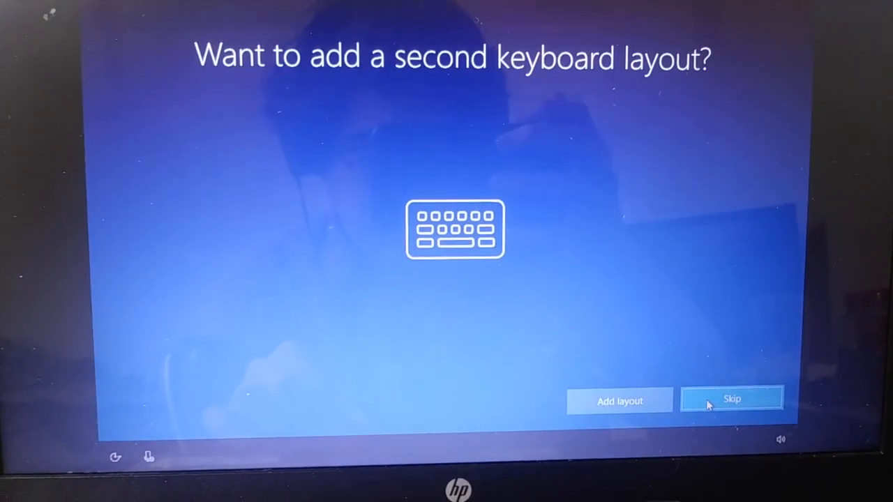
left_click(731, 399)
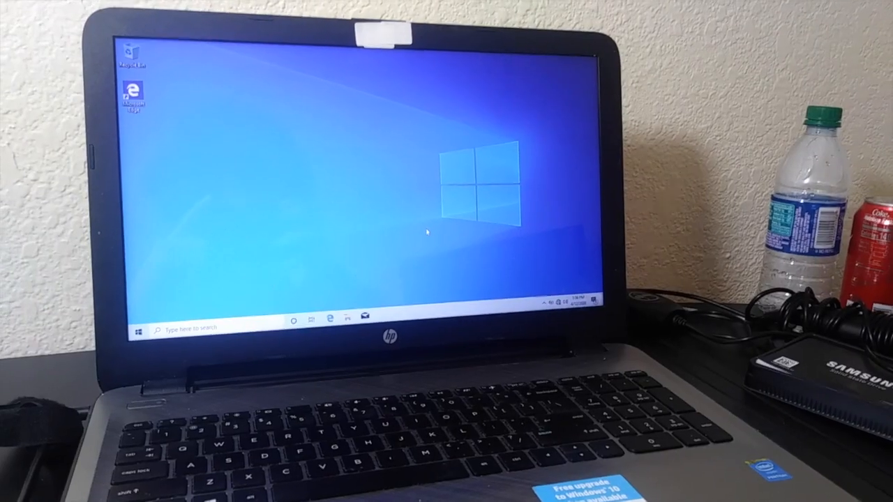